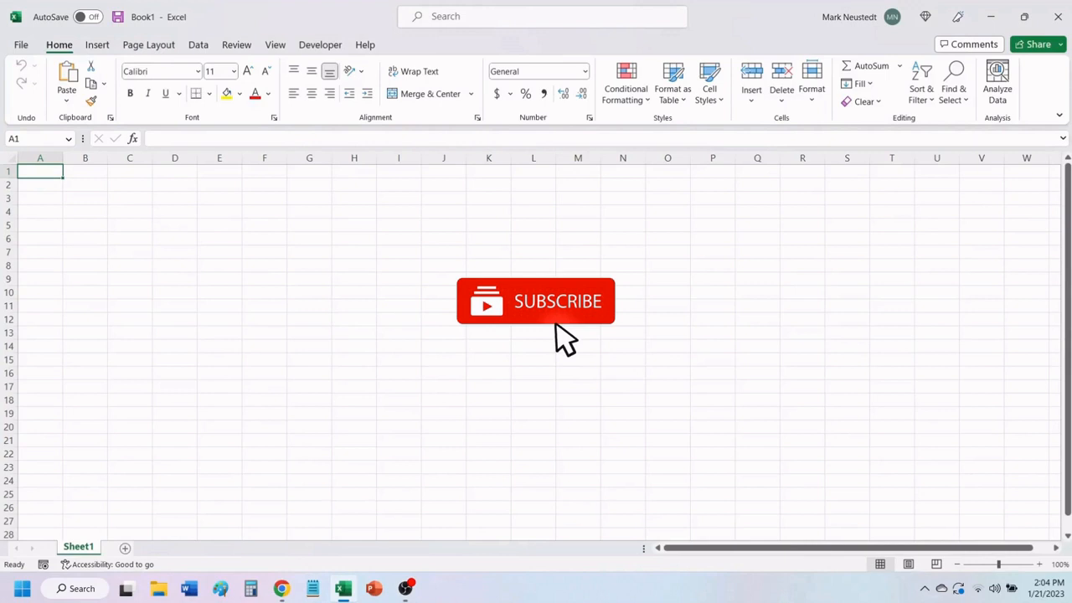
mouse_move(661, 348)
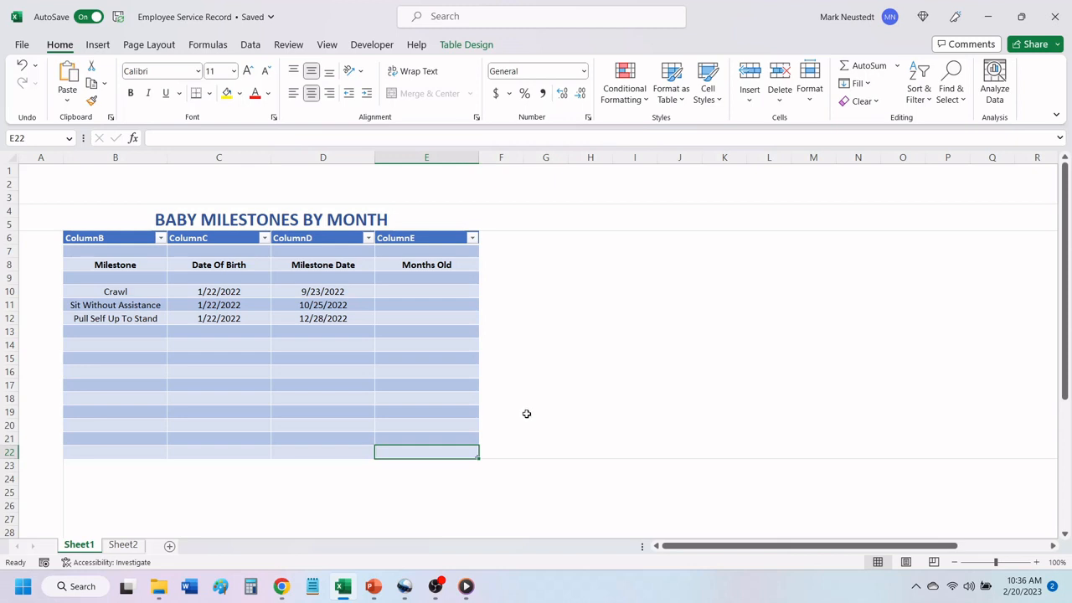
mouse_move(534, 374)
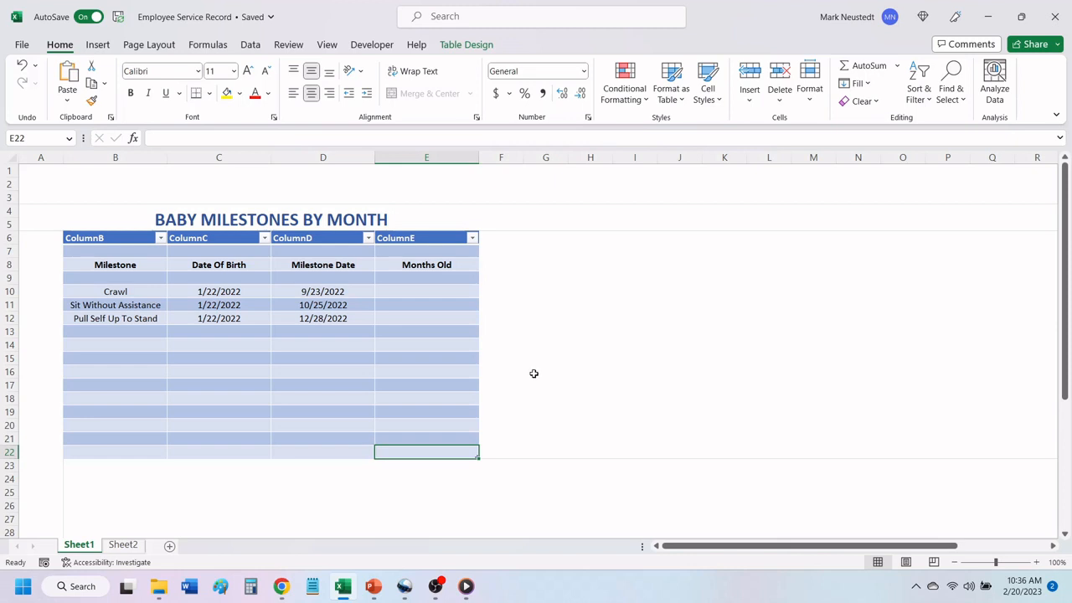
mouse_move(427, 289)
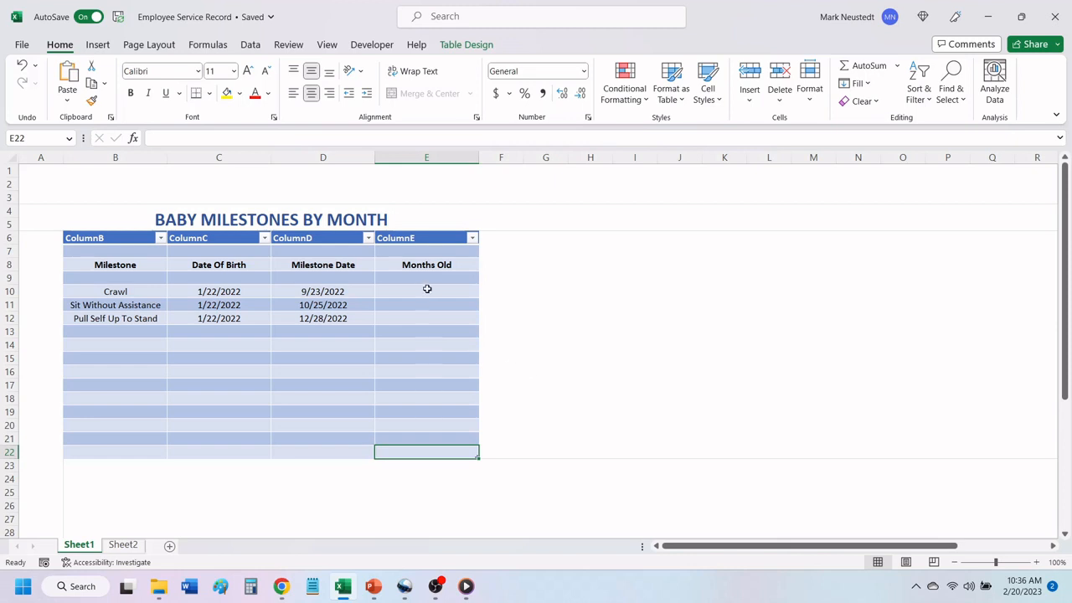
- Write =DATEDIF(C10,D10,"M") in cell E10 for the Crawl row, not yet confirmed
left_click(426, 291)
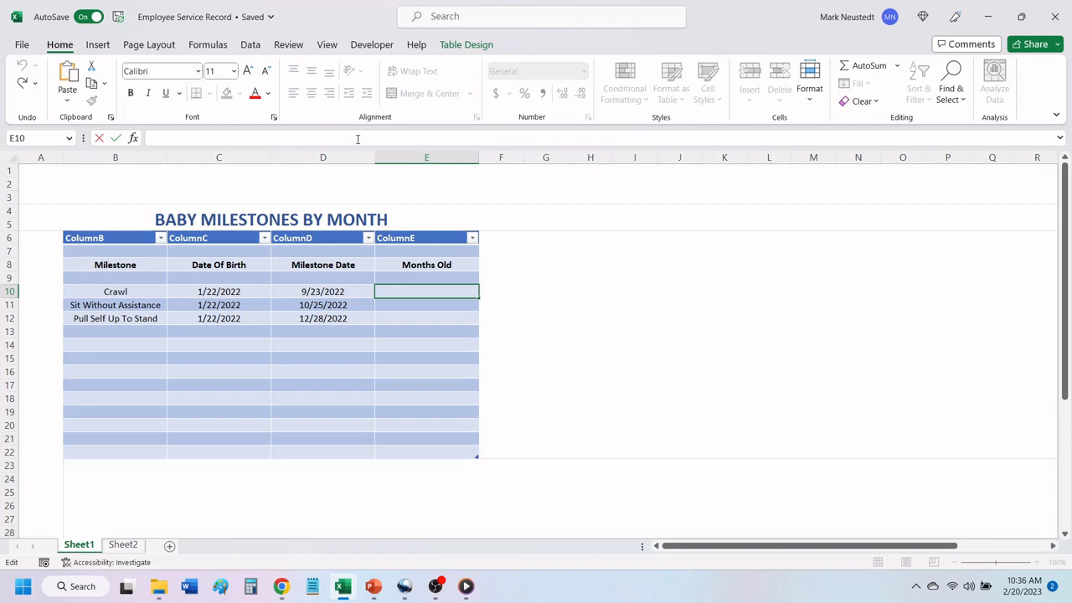
type("=")
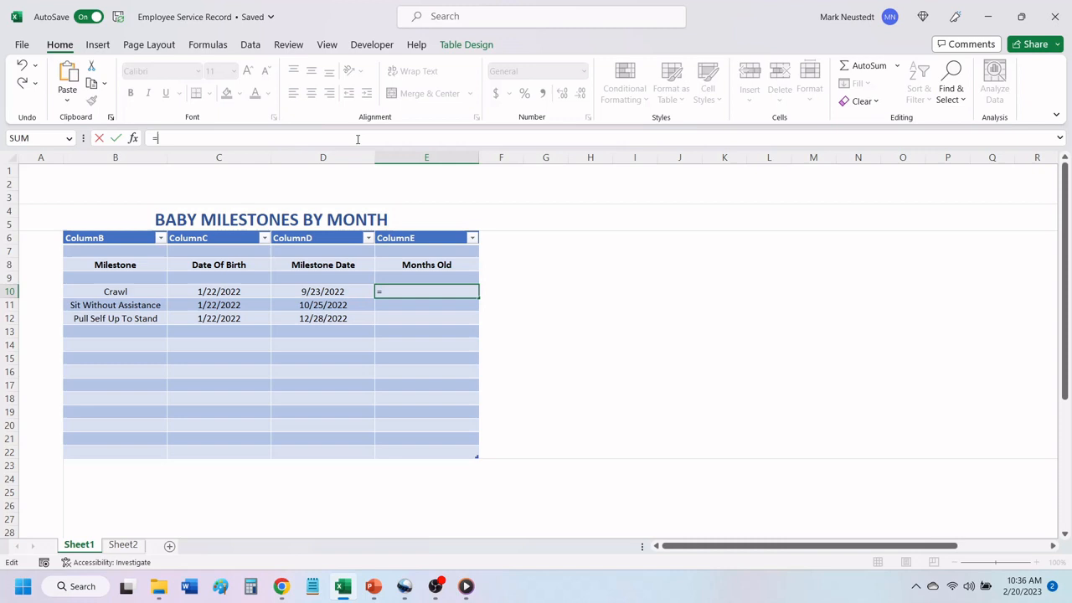
type("DATEDIF")
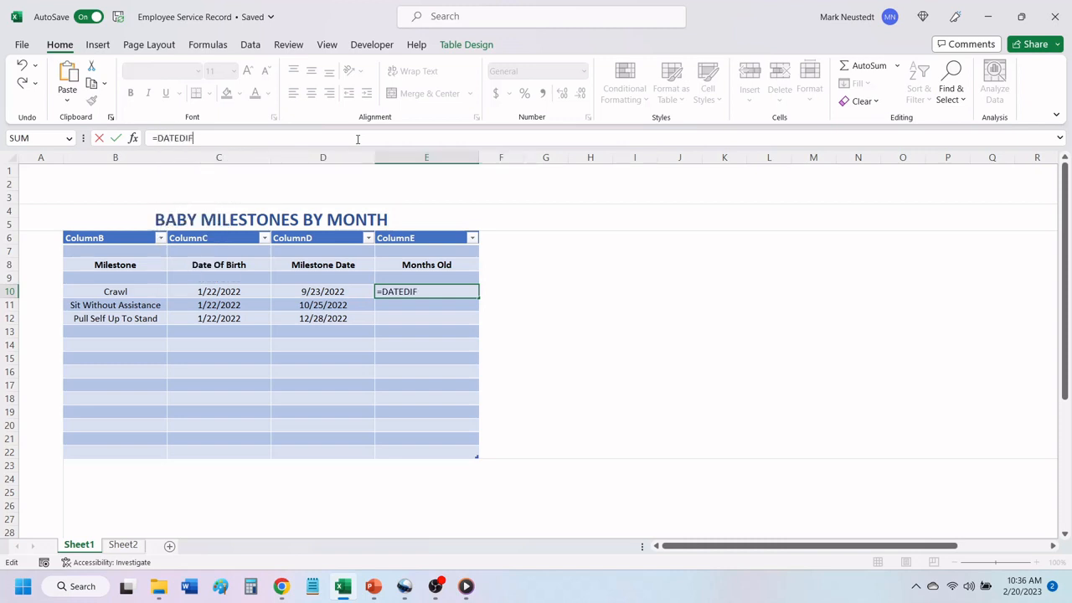
type("(")
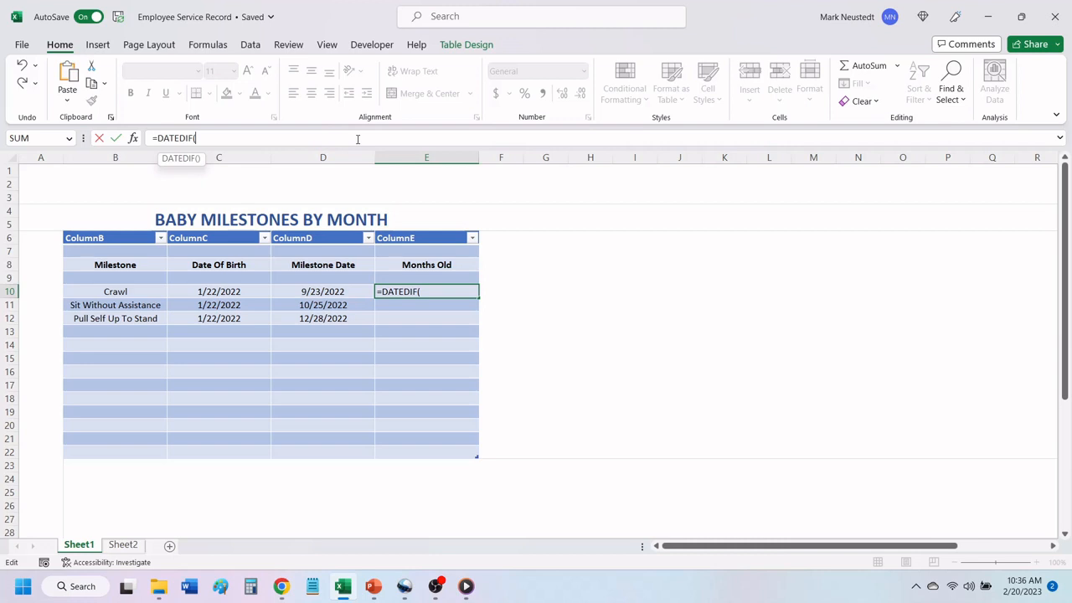
left_click(218, 291)
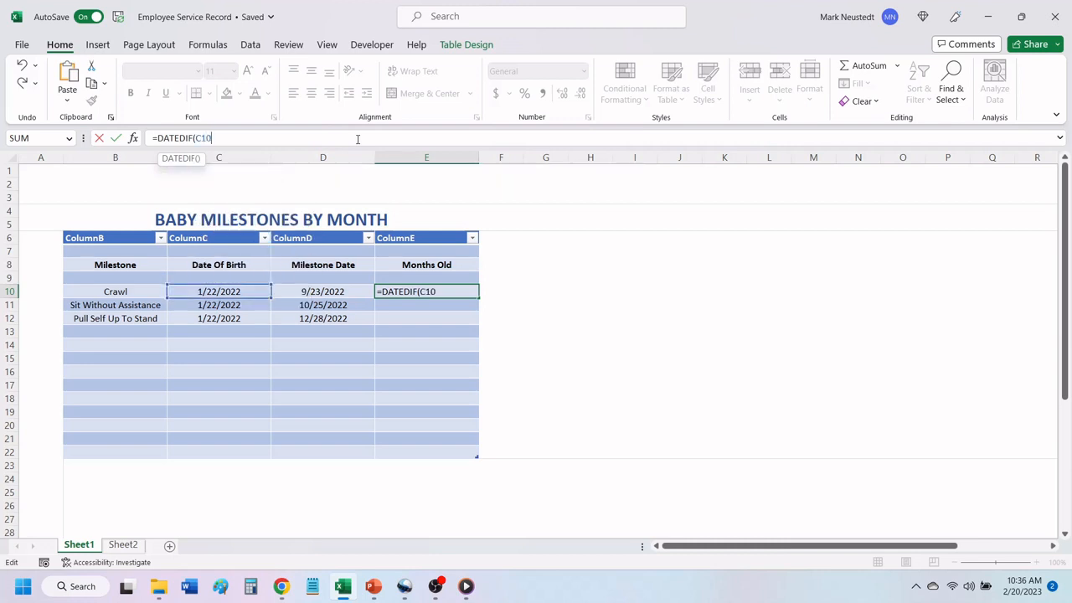
type(",")
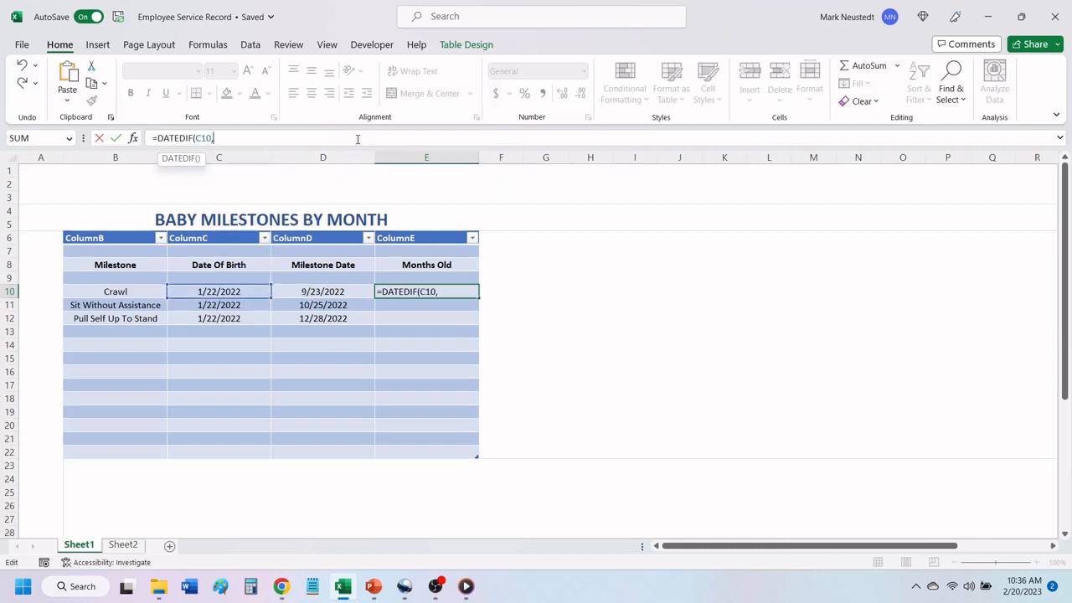
left_click(323, 291)
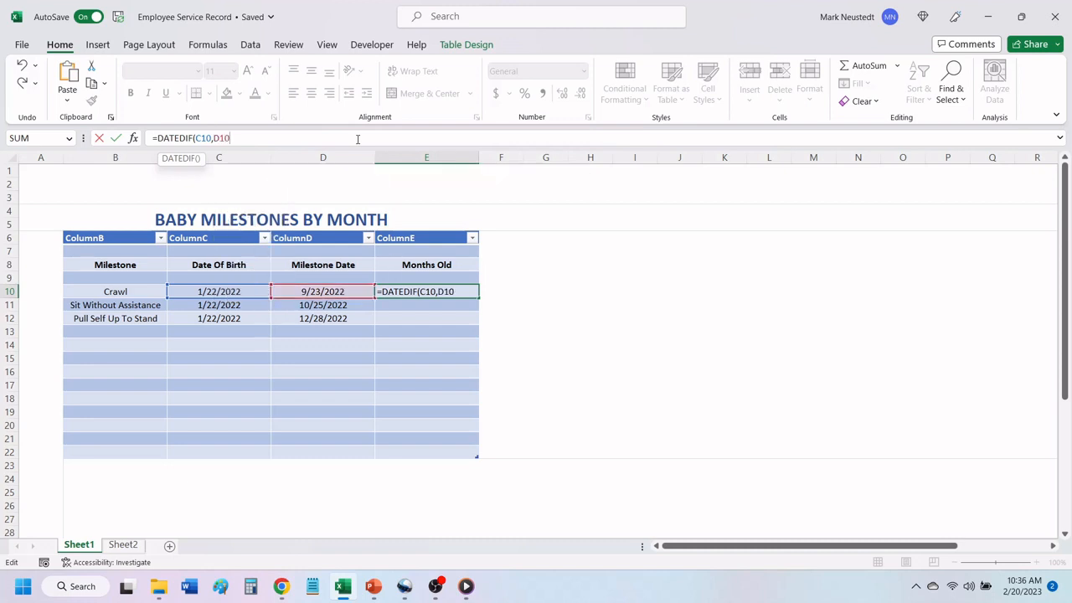
type(",")
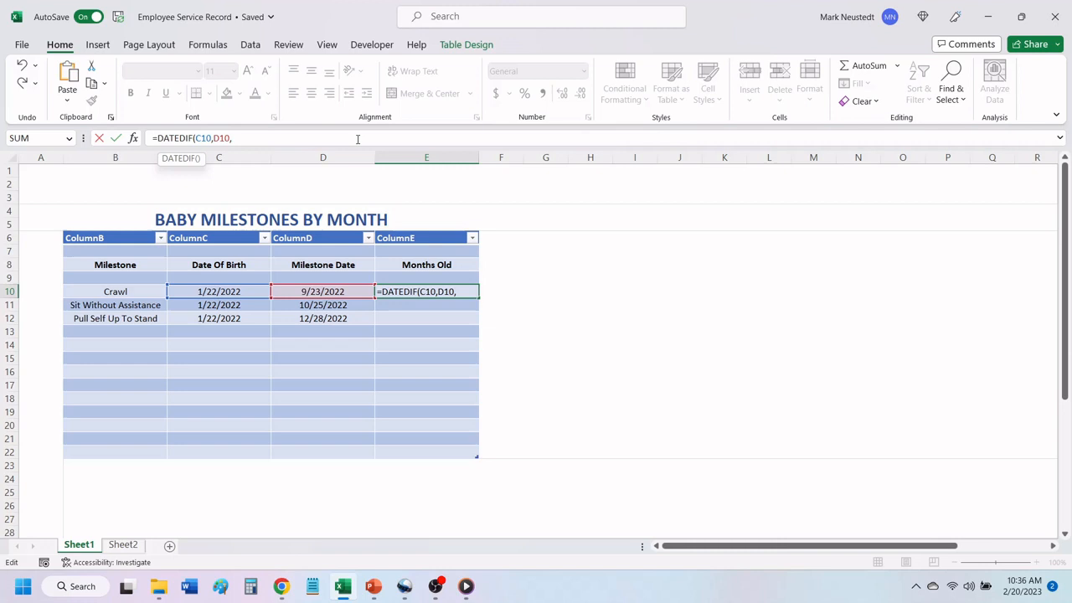
type("\"")
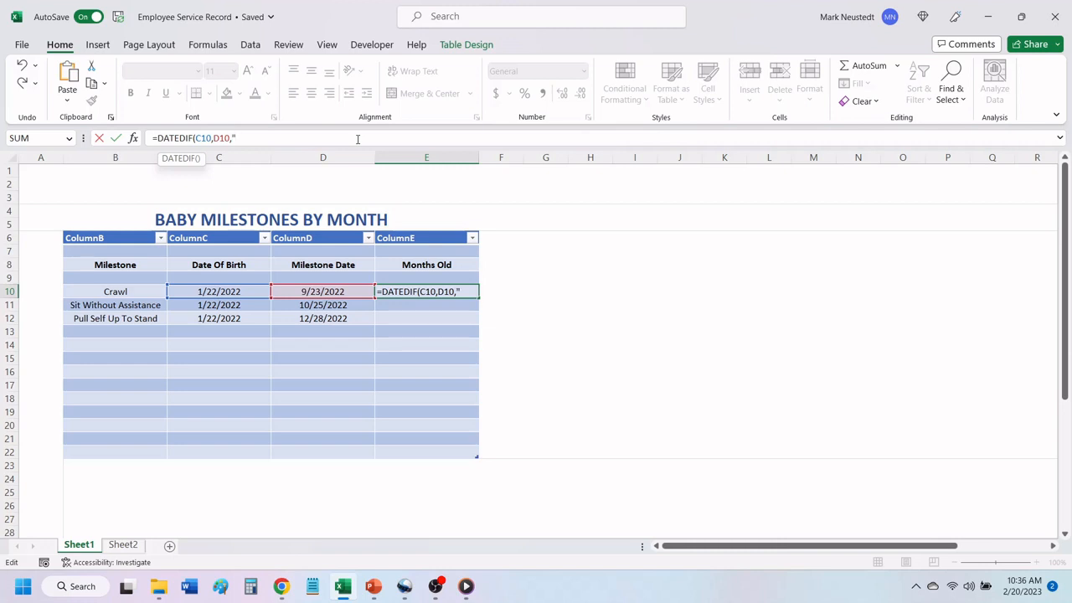
type("M")
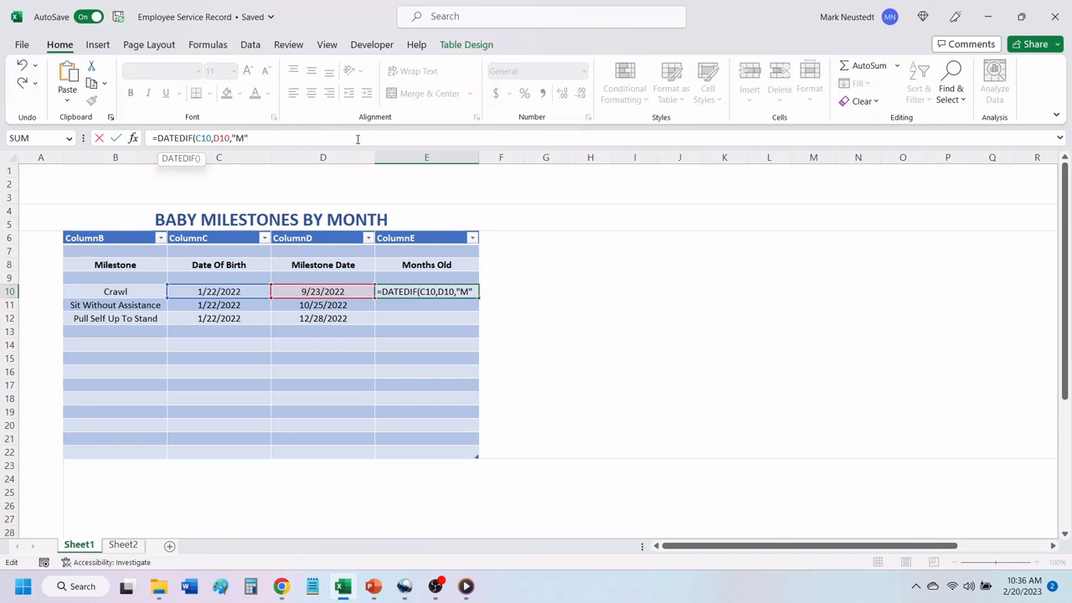
type(")")
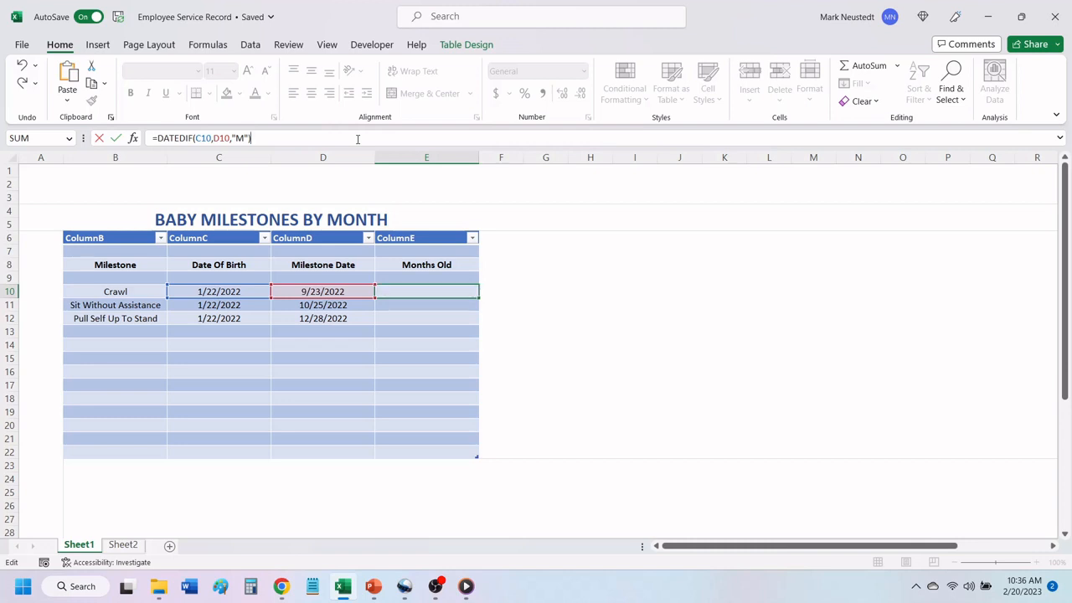
- Confirm the formula and copy it down E10:E12, giving 8, 9 and 11 months
key("Enter")
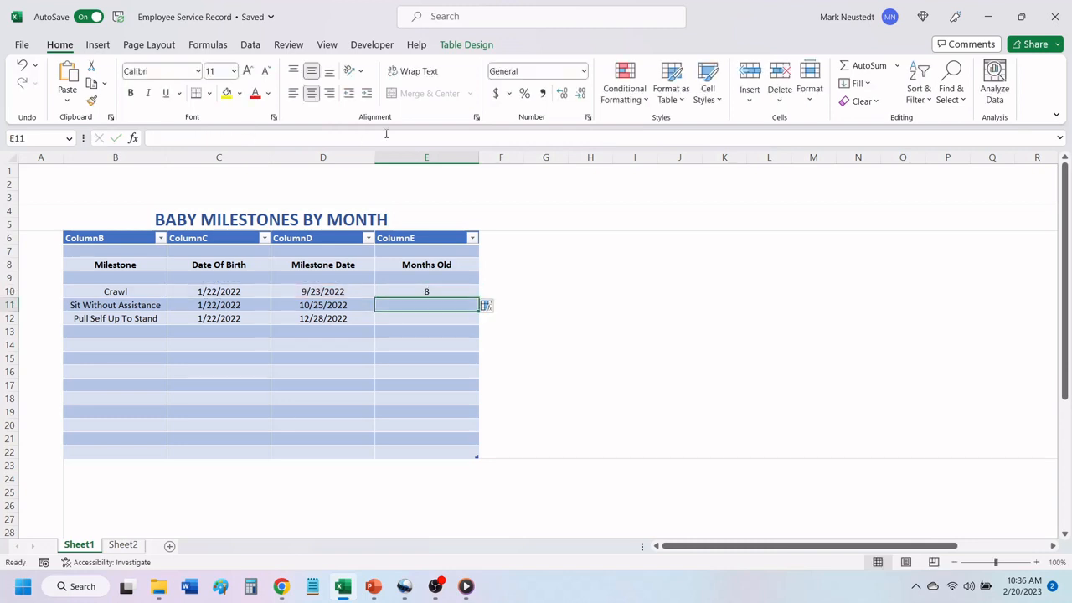
mouse_move(573, 259)
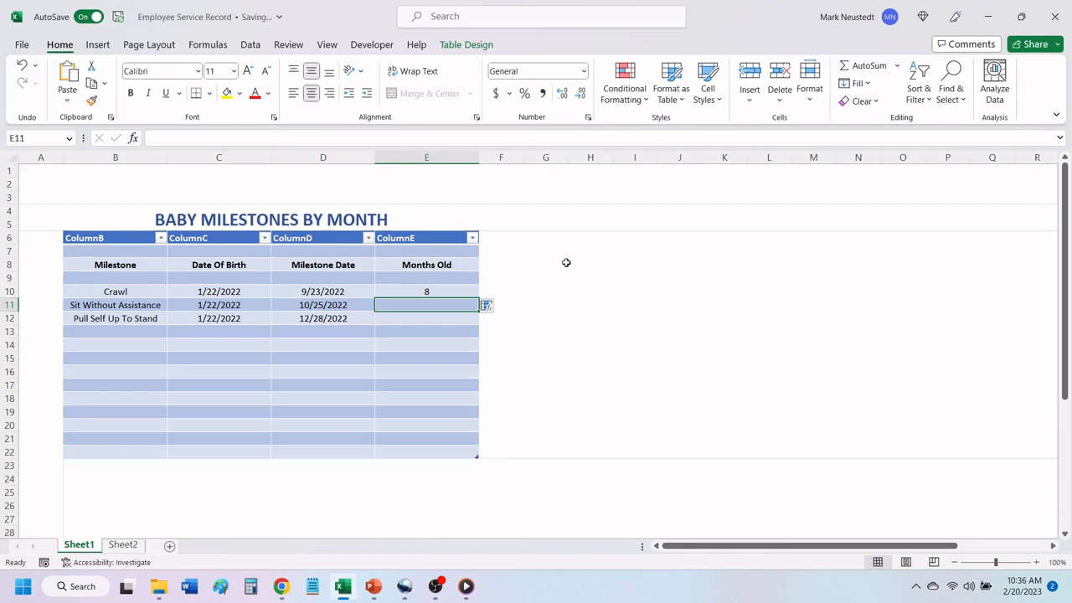
mouse_move(441, 291)
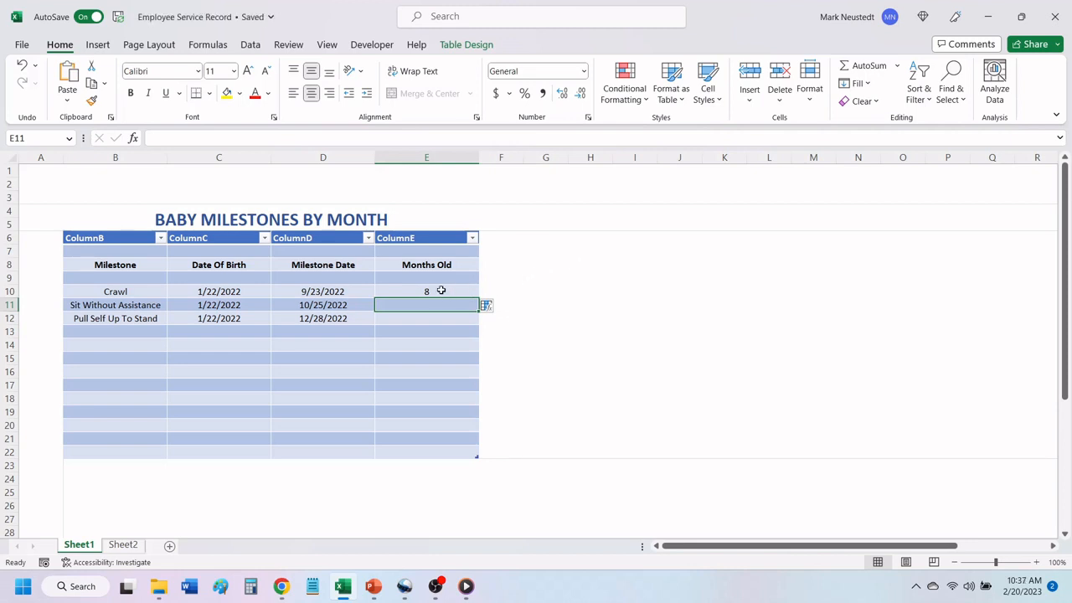
left_click(426, 291)
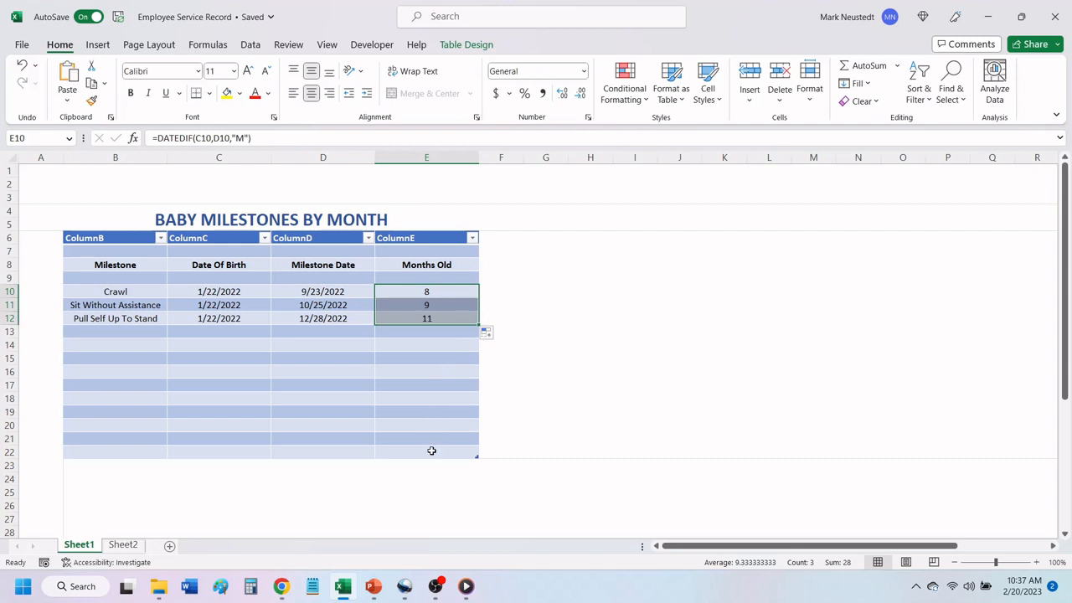
left_click(426, 451)
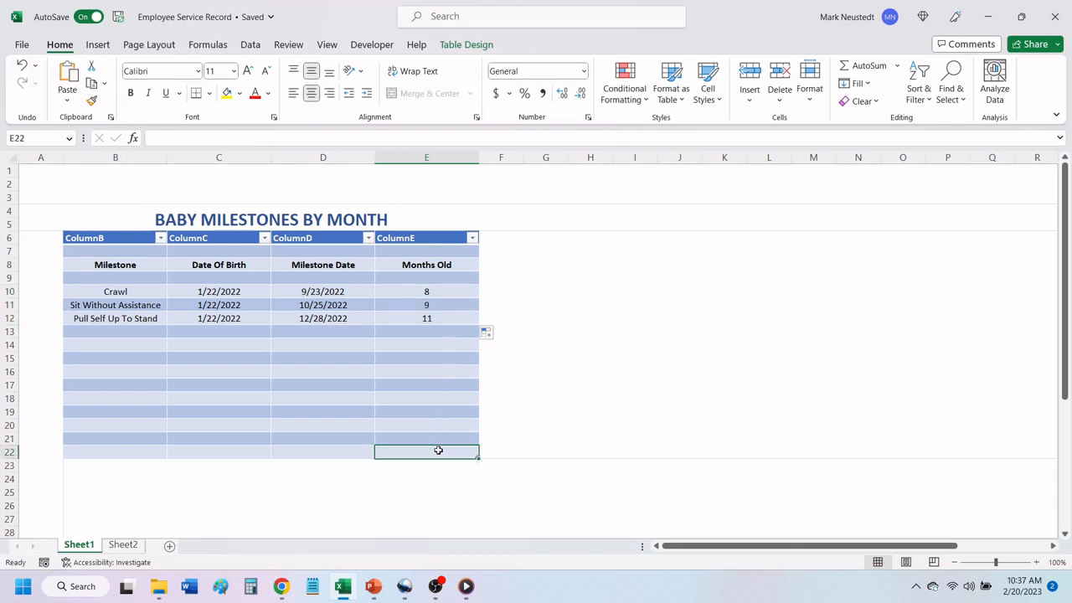